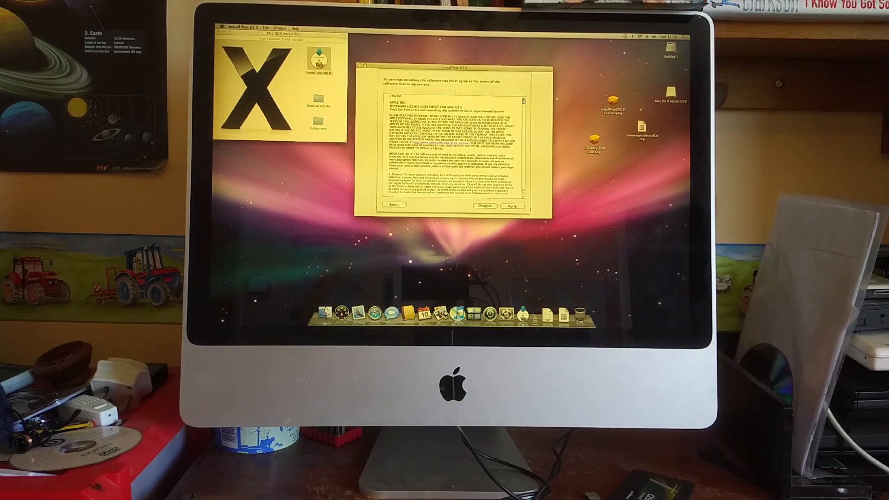
Step: Agree to the Mac OS X software licence agreement
click(516, 206)
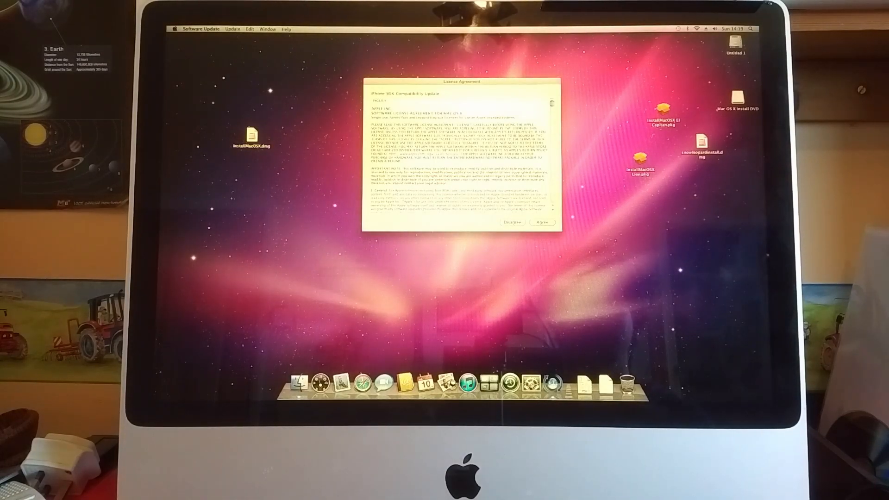
Step: Agree to the compatibility update's licence terms and let the installer run
click(544, 223)
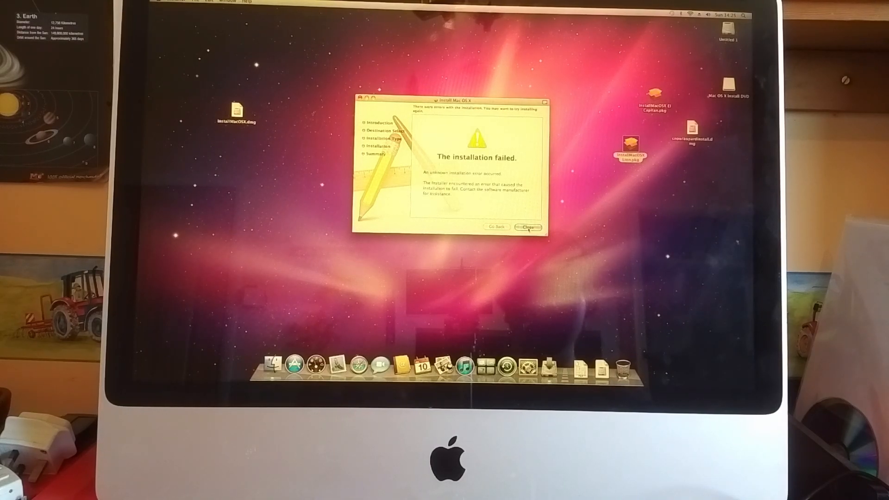
Step: Close the failed install, authorise InstallMacOSX El Capitan.pkg with the admin password, and close it after success
click(529, 228)
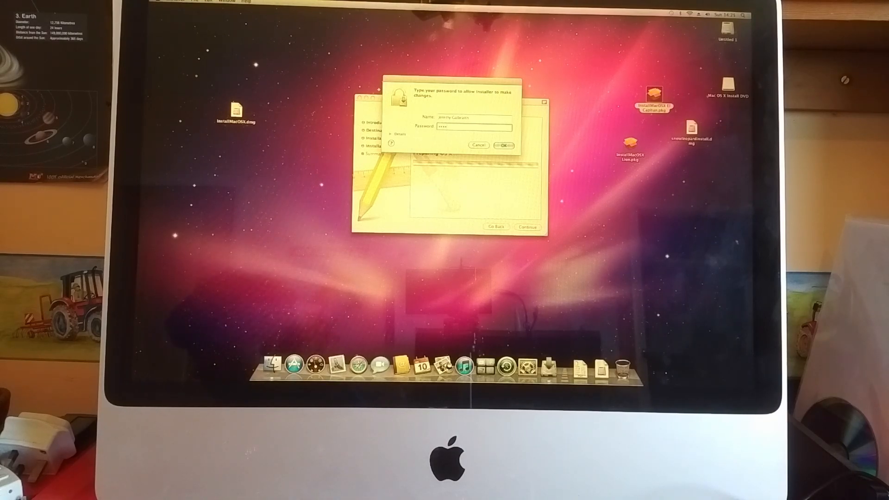
click(503, 144)
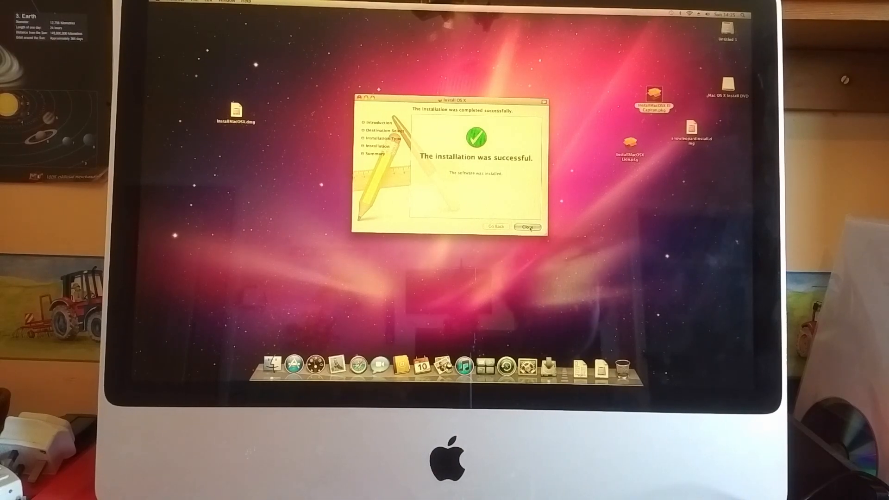
click(528, 227)
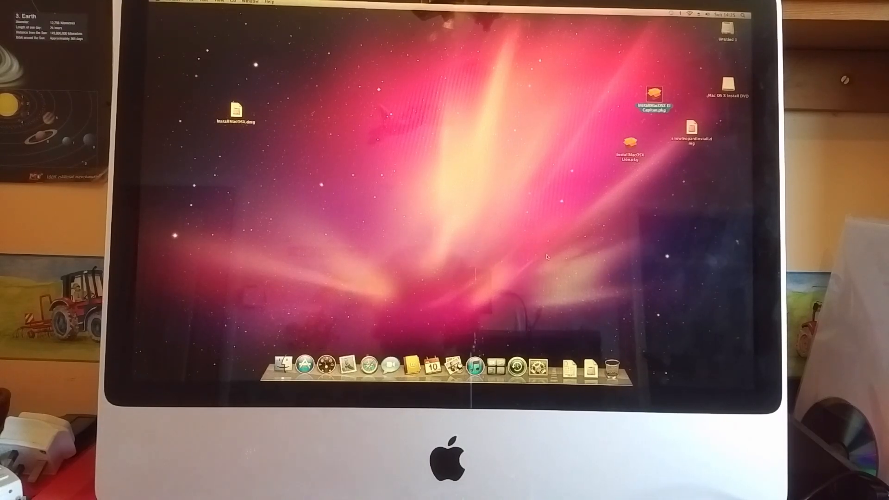
Step: Browse to the Applications folder in Finder and locate Install OS X El Capitan
click(747, 13)
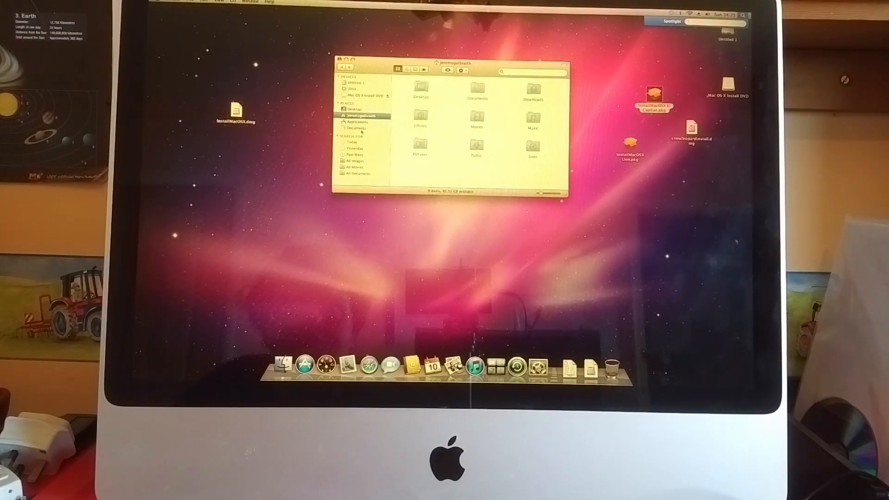
click(355, 122)
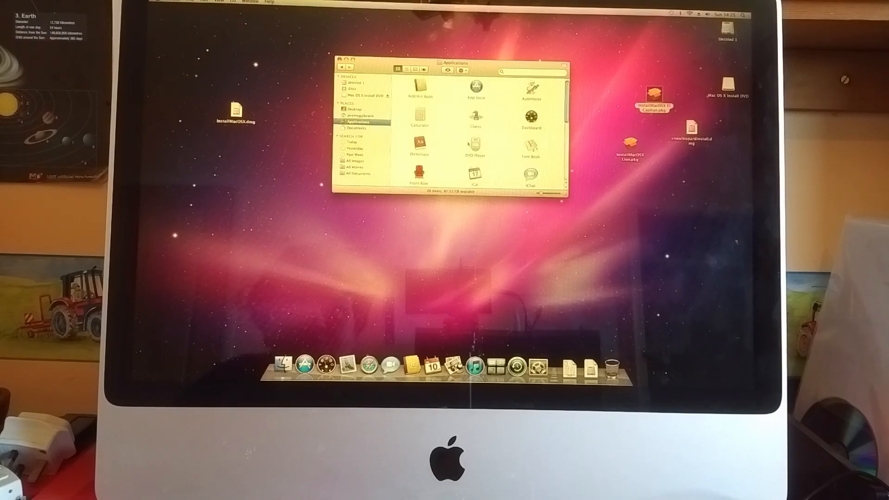
scroll(down, 3)
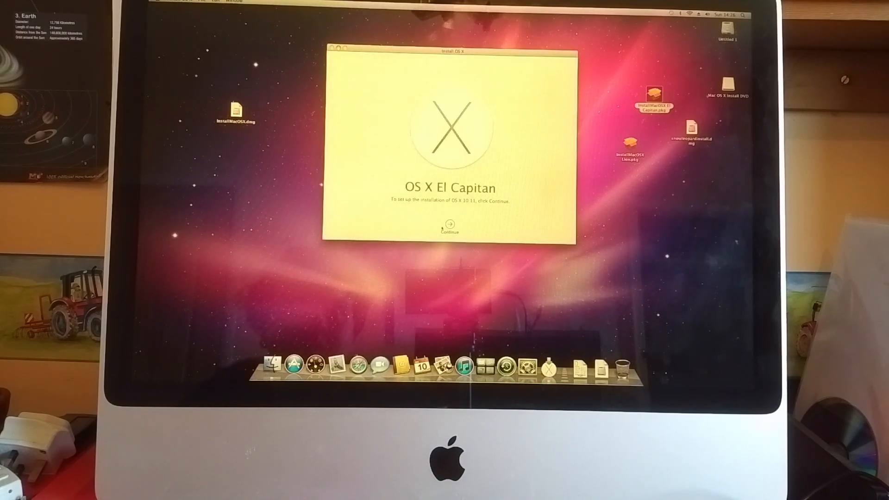
Step: Continue past the welcome, agree to the licence, and install El Capitan on Untitled 1 with the admin password
click(449, 224)
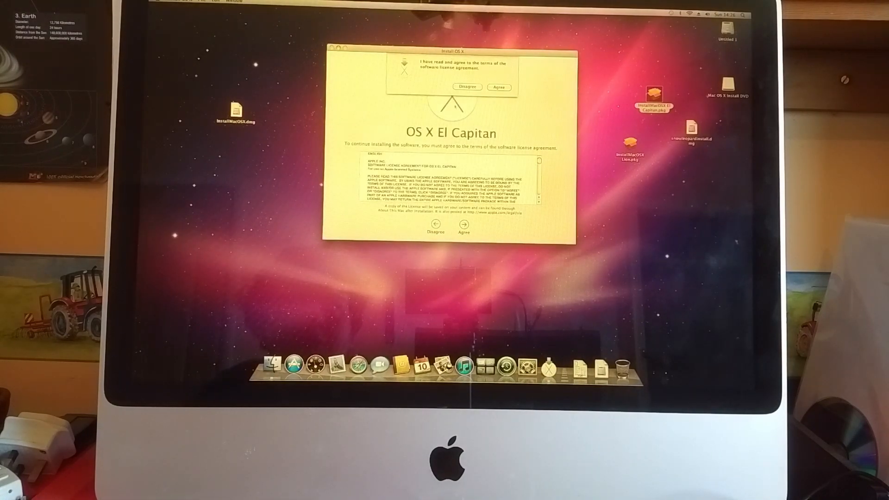
click(499, 87)
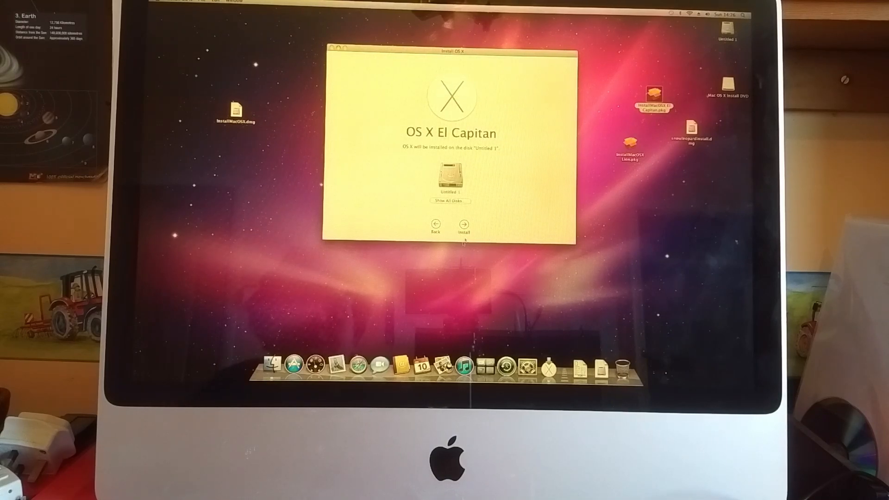
click(463, 222)
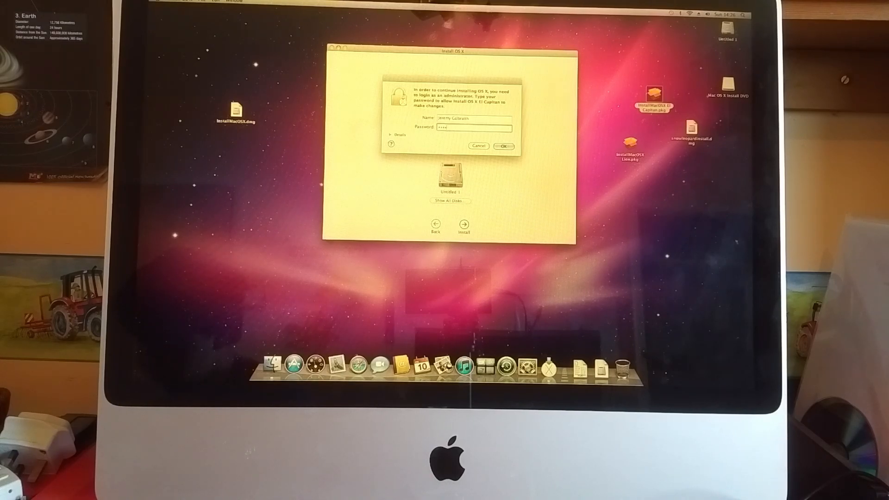
click(504, 146)
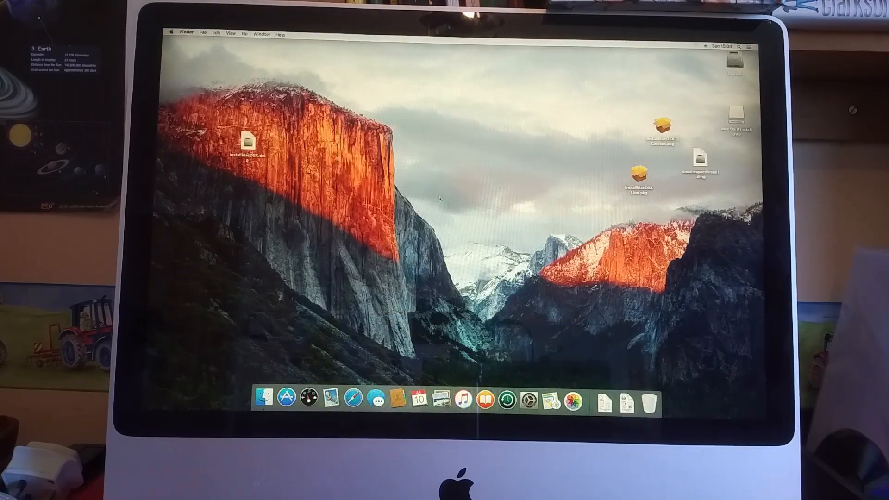
mouse_move(291, 237)
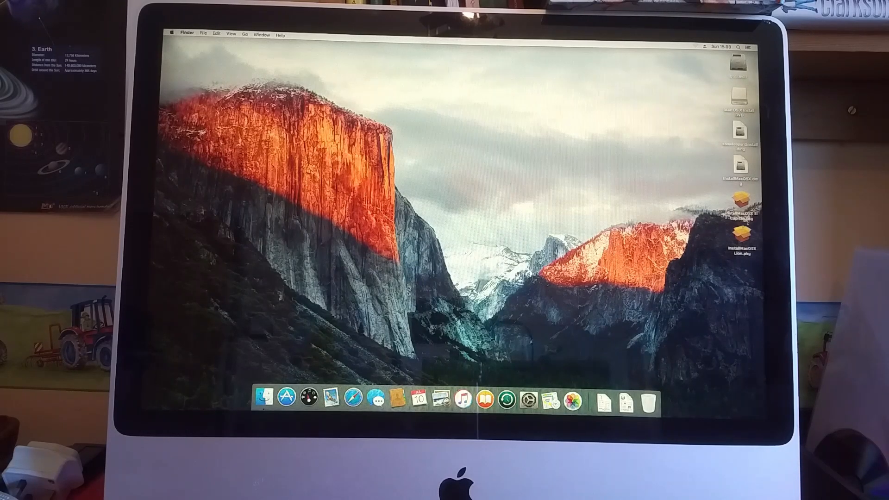
mouse_move(287, 404)
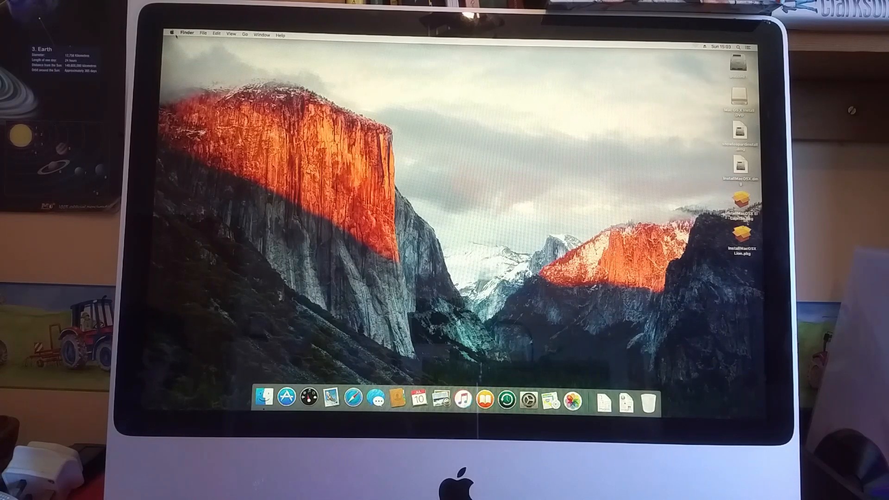
Step: Bring up the Apple menu after tidying the desktop icons along the right edge
click(187, 33)
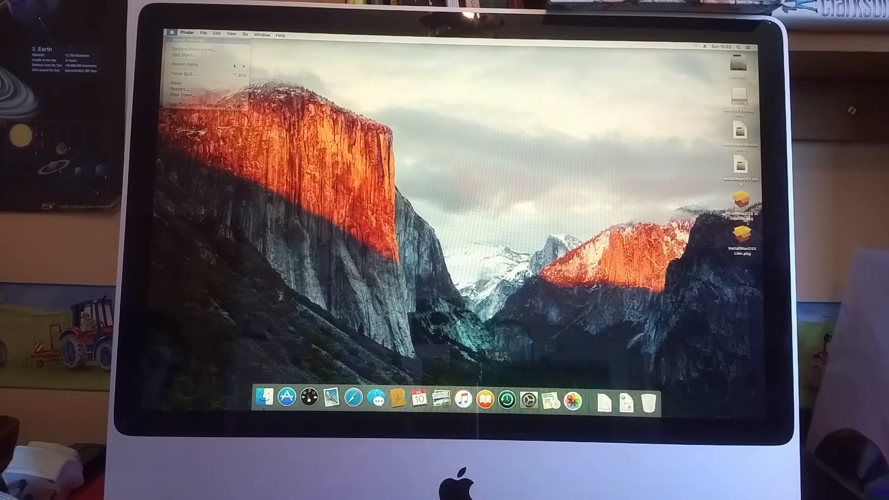
click(191, 40)
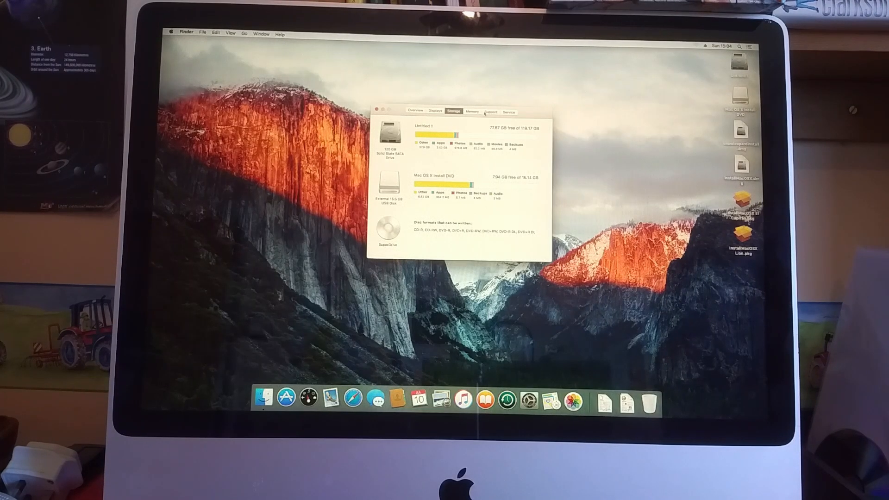
click(513, 112)
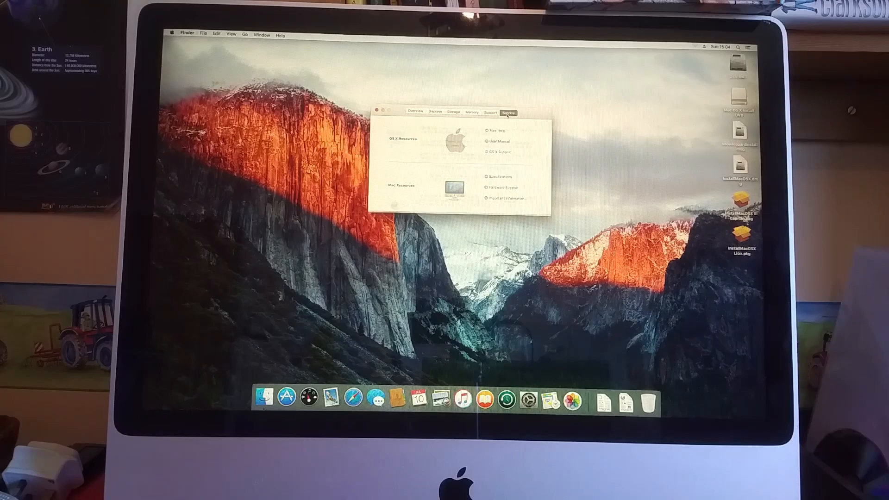
click(378, 111)
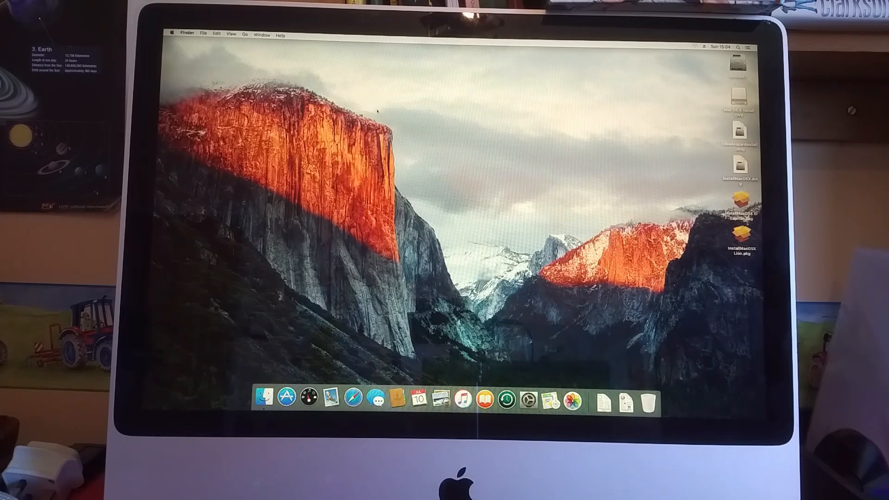